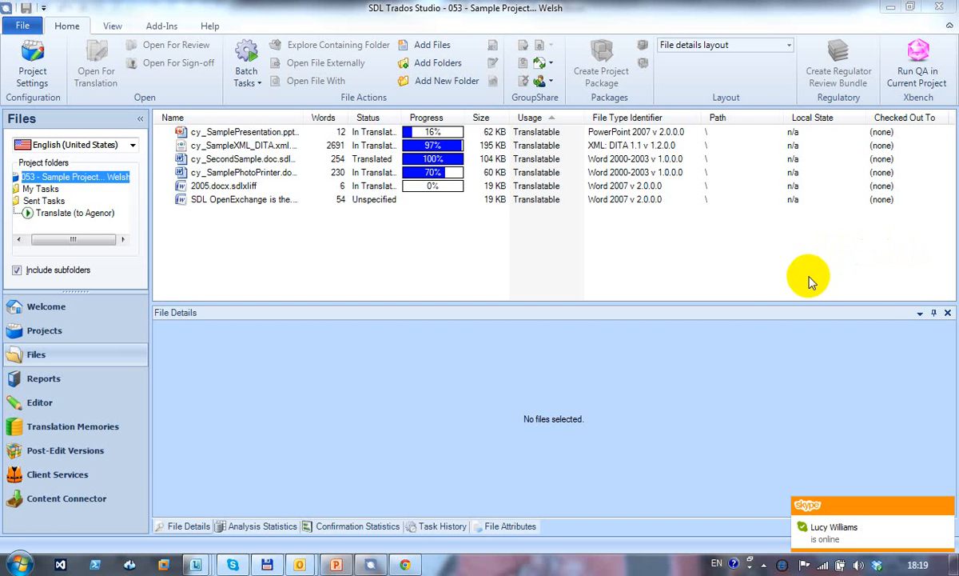
mouse_move(781, 280)
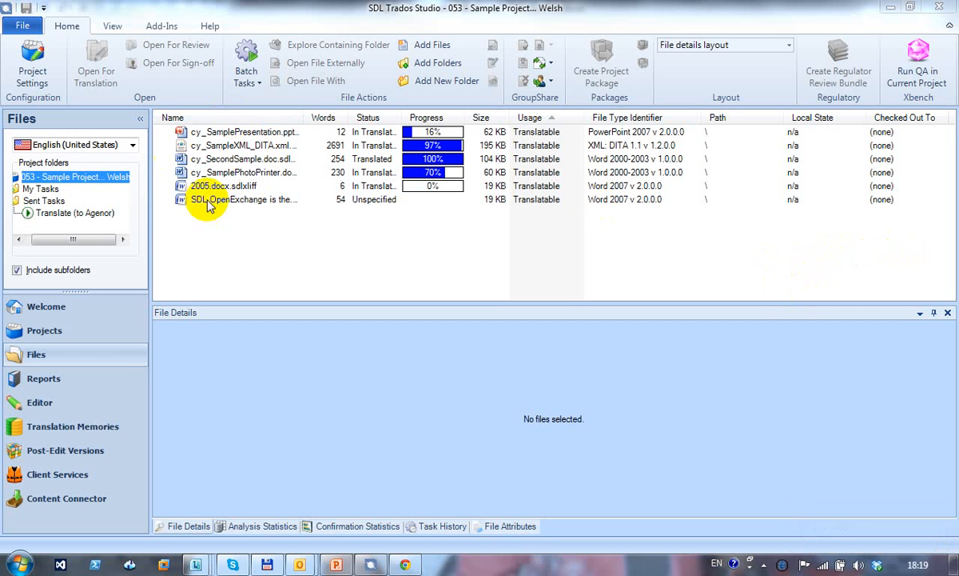
- Start adding files to the Welsh project from the project files context menu
click(131, 144)
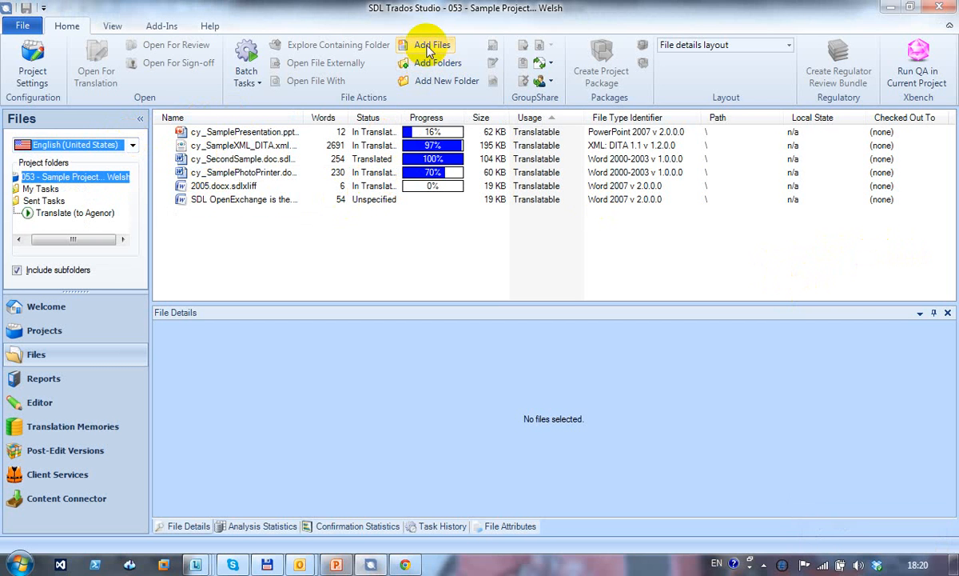
right_click(432, 216)
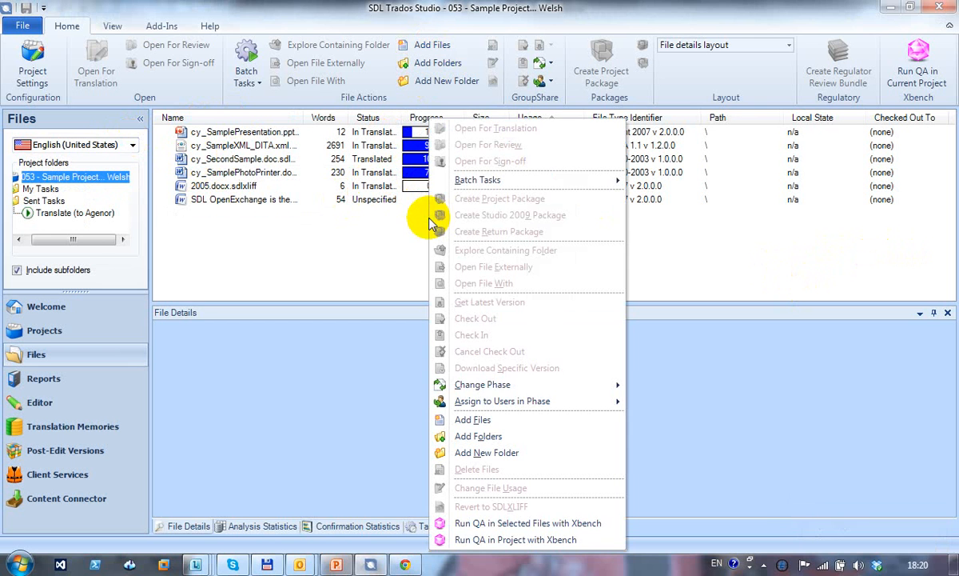
mouse_move(392, 301)
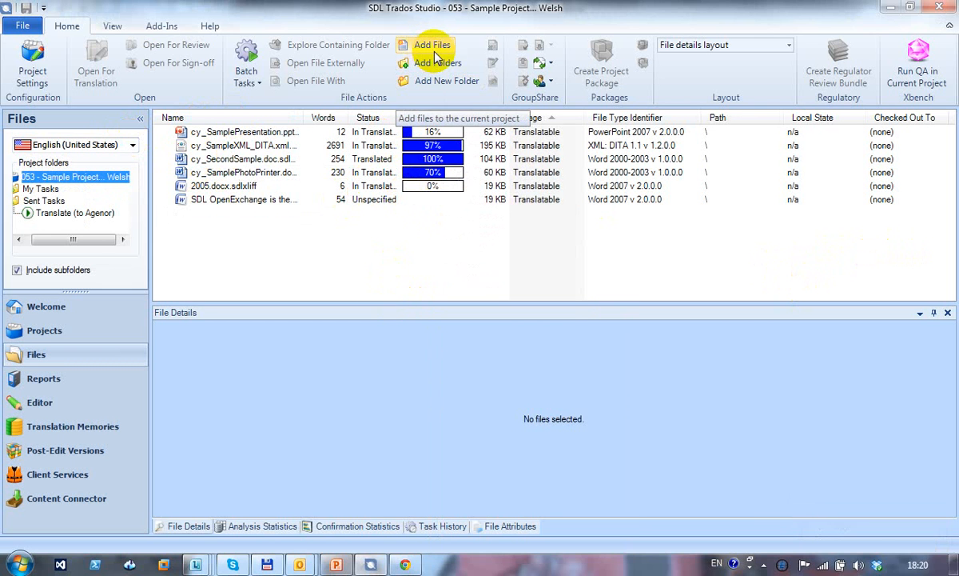
click(432, 45)
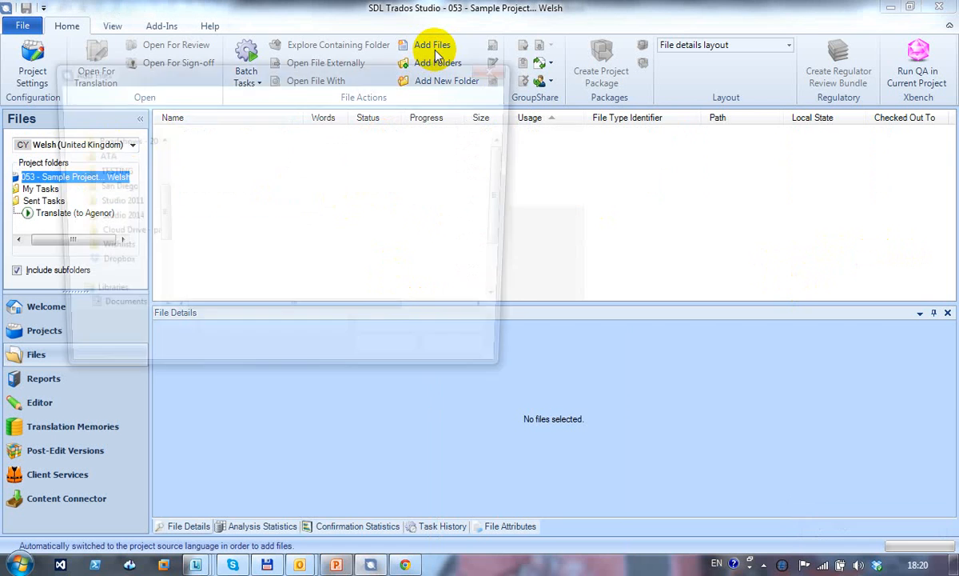
- Add the workbooks 1.xlsx and 2.xlsx to the project, bringing it to seven files
click(431, 45)
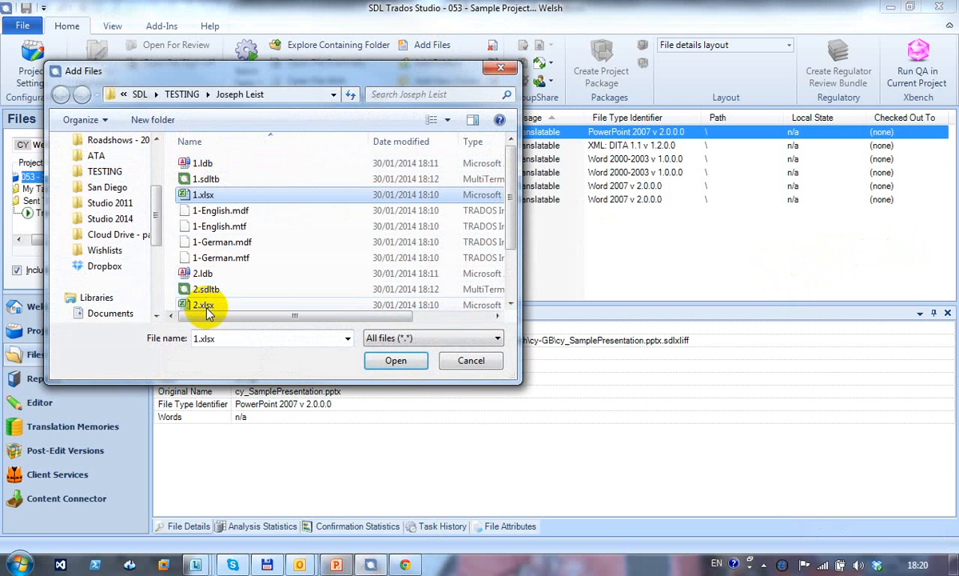
click(203, 301)
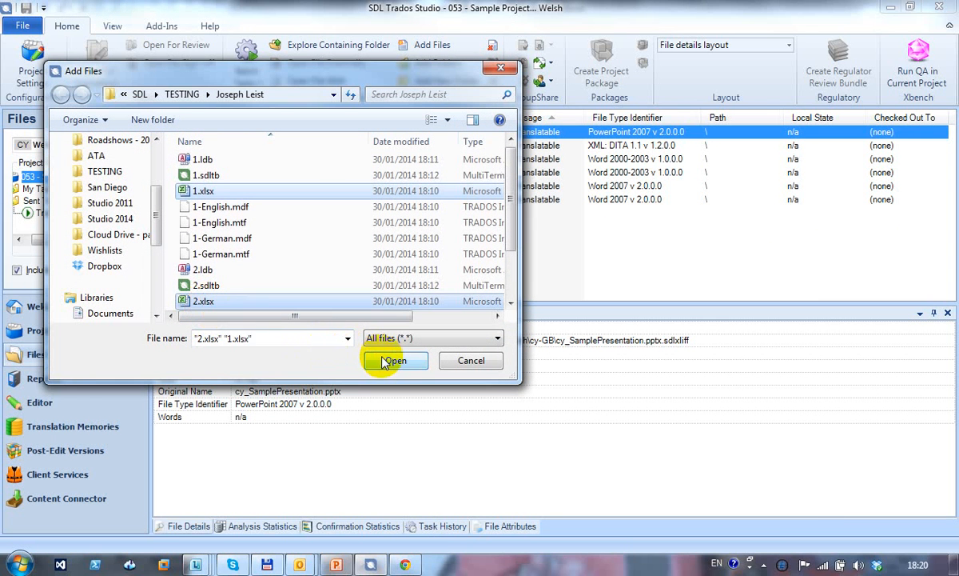
click(393, 361)
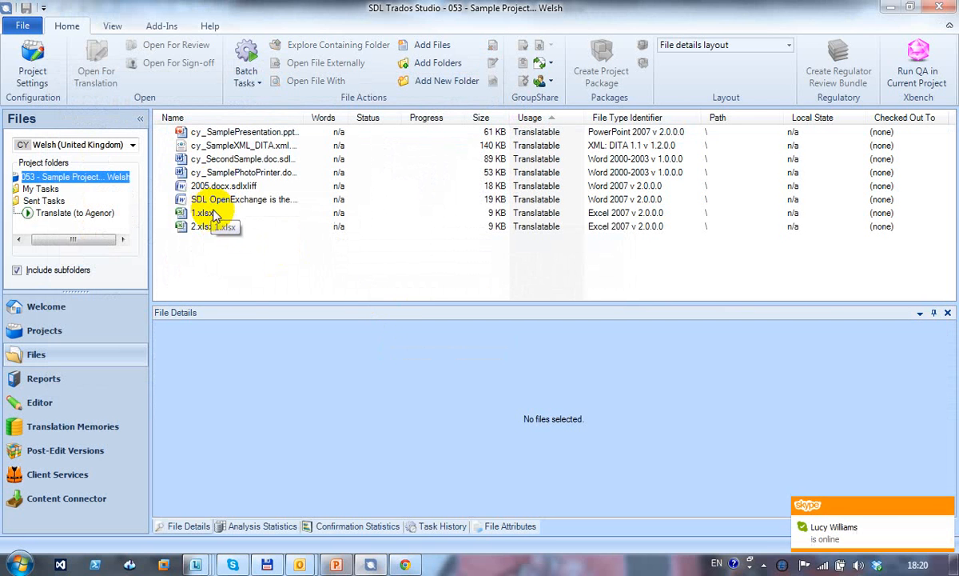
- Select 1.xlsx and 2.xlsx together, showing both as 9 KB translatable Excel 2007 files
click(202, 212)
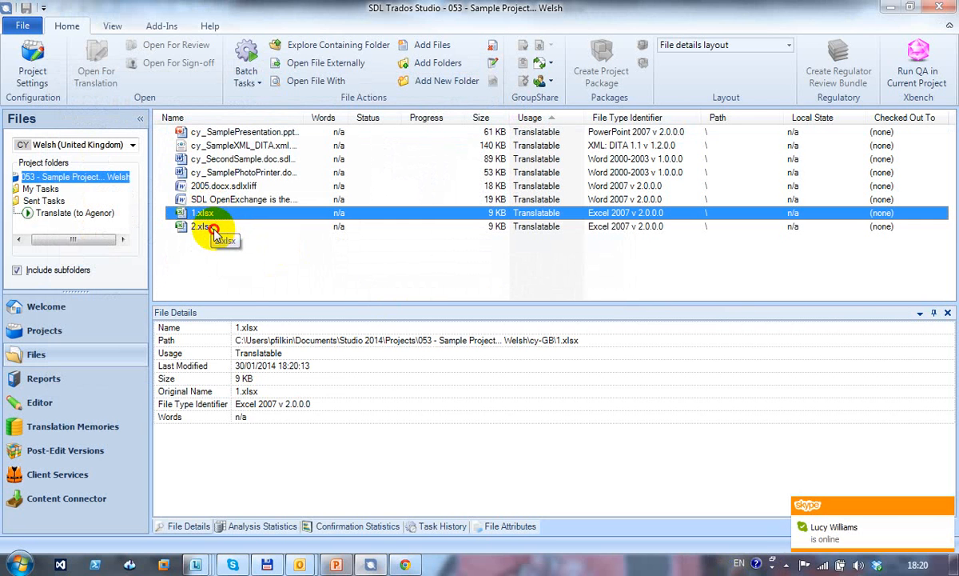
click(200, 227)
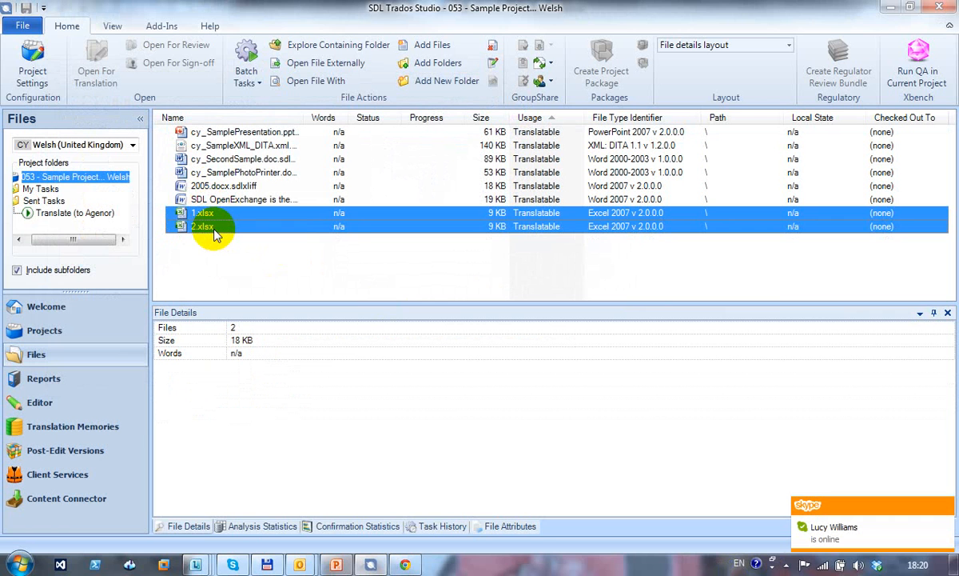
mouse_move(224, 238)
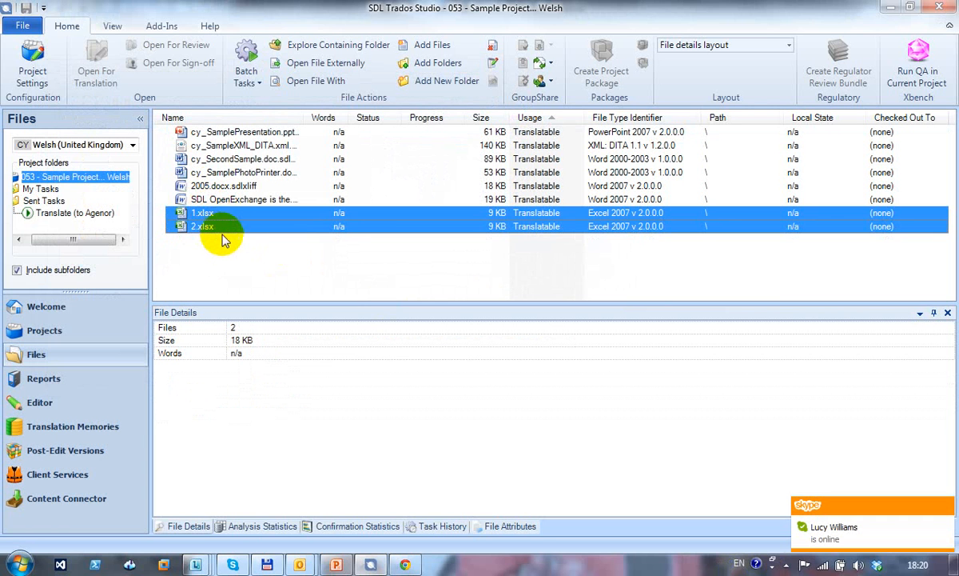
mouse_move(227, 243)
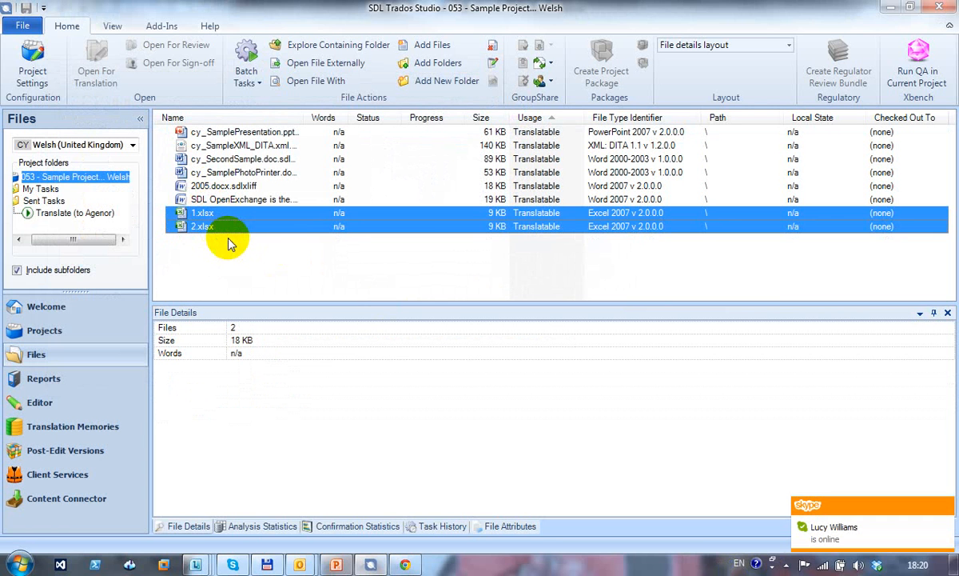
mouse_move(243, 243)
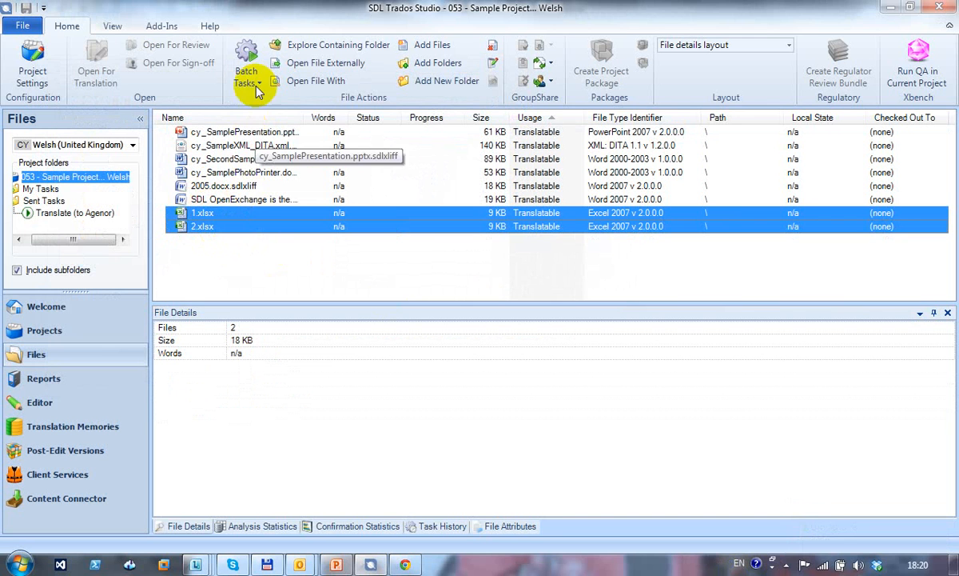
- Run the 'Prepare without project TM' batch task, making both workbooks SDLXLIFF files of seven words each
click(246, 77)
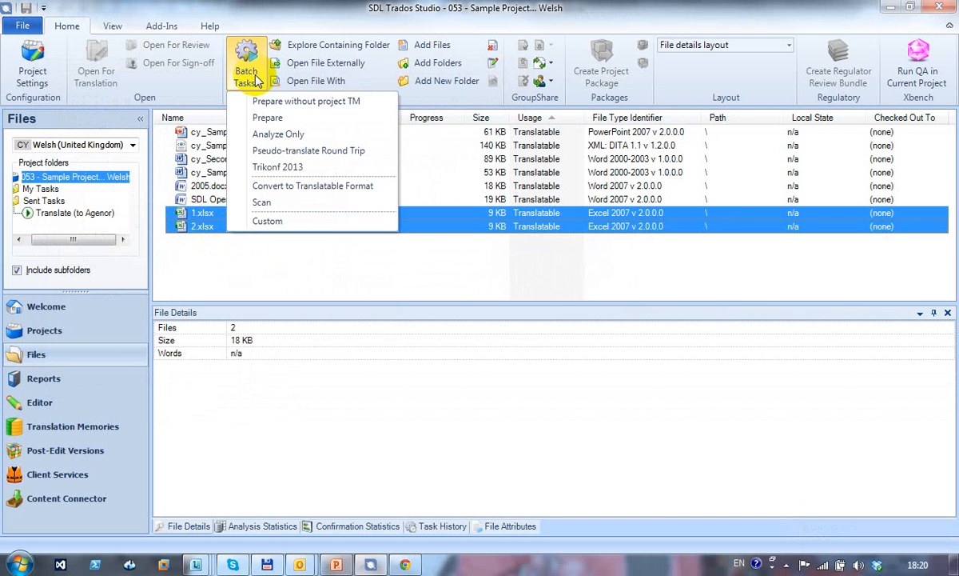
mouse_move(285, 101)
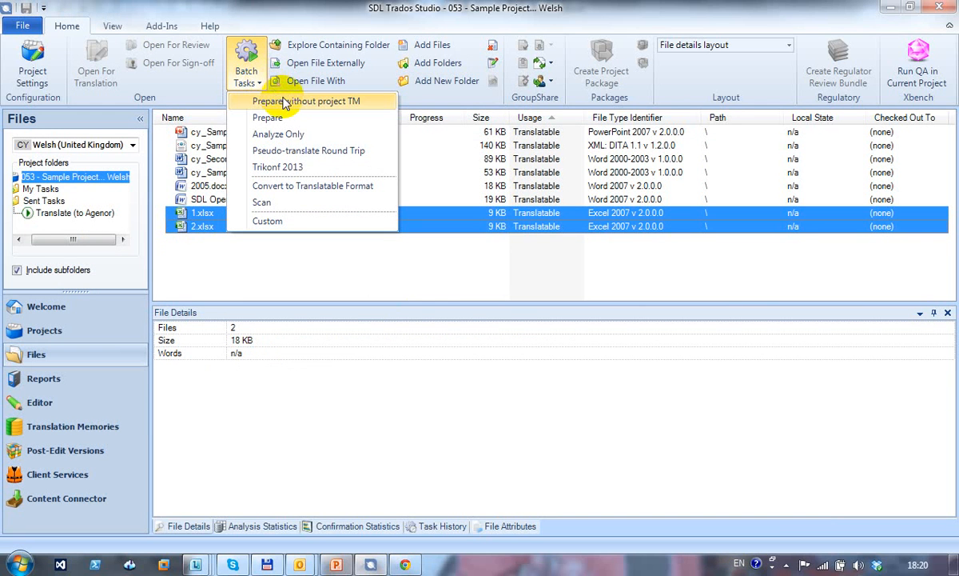
mouse_move(291, 102)
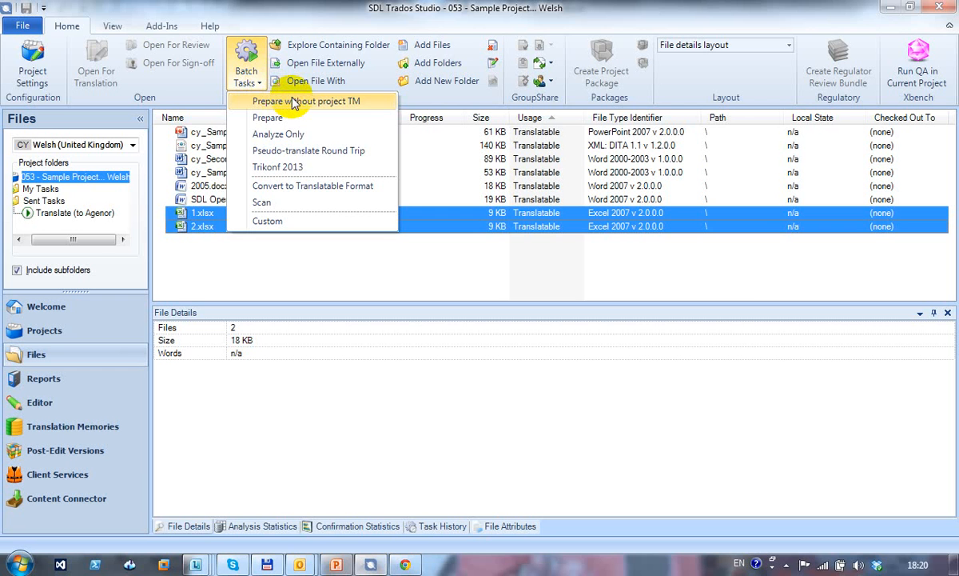
click(307, 101)
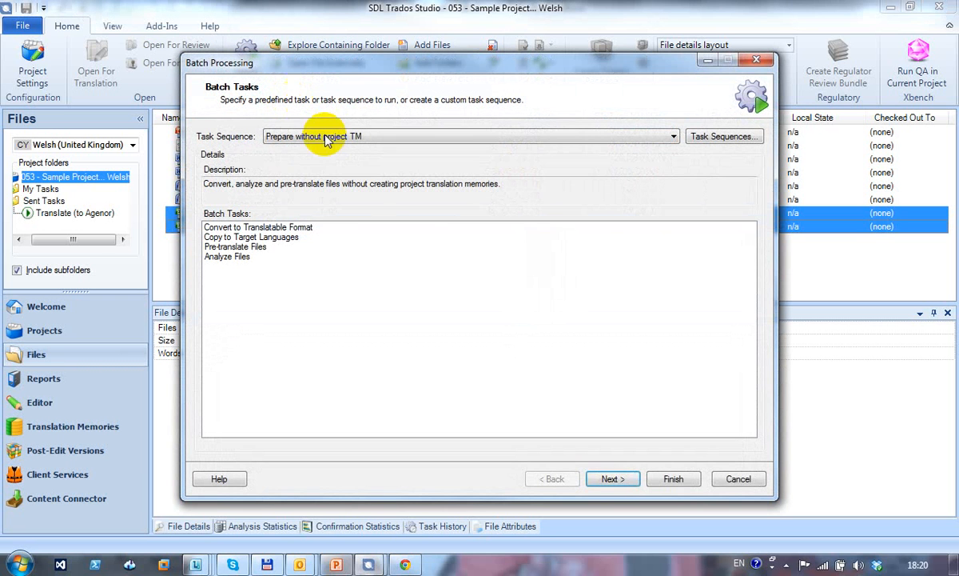
mouse_move(467, 255)
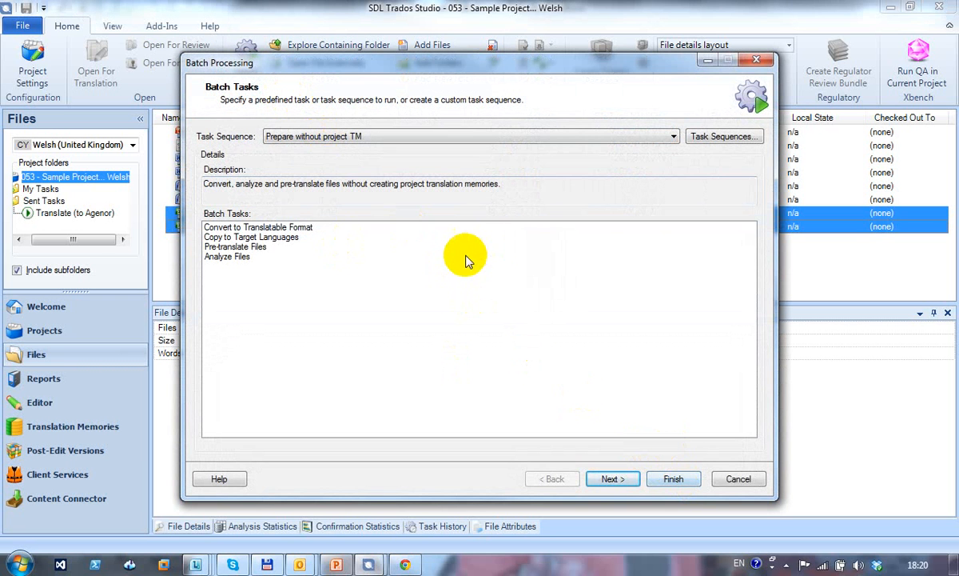
mouse_move(461, 342)
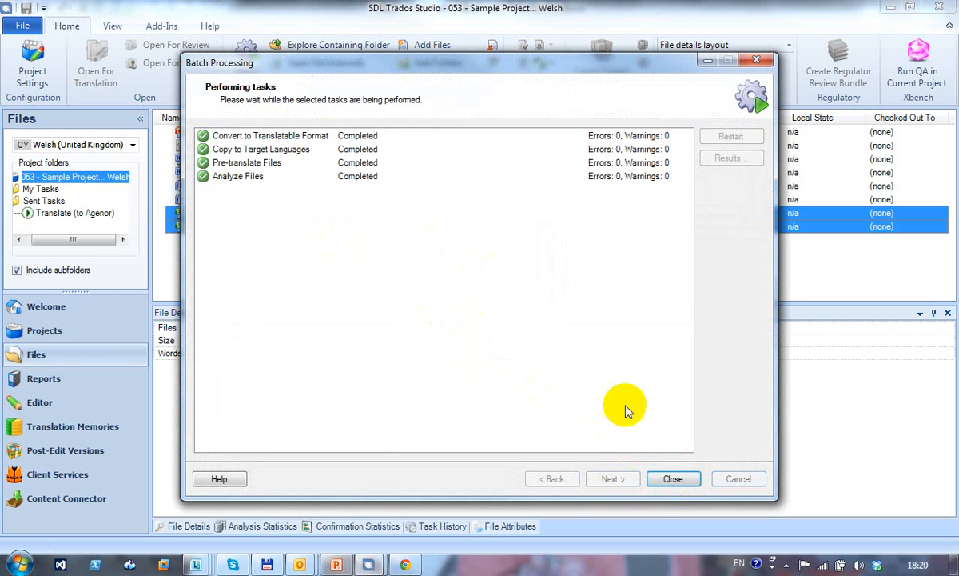
click(674, 478)
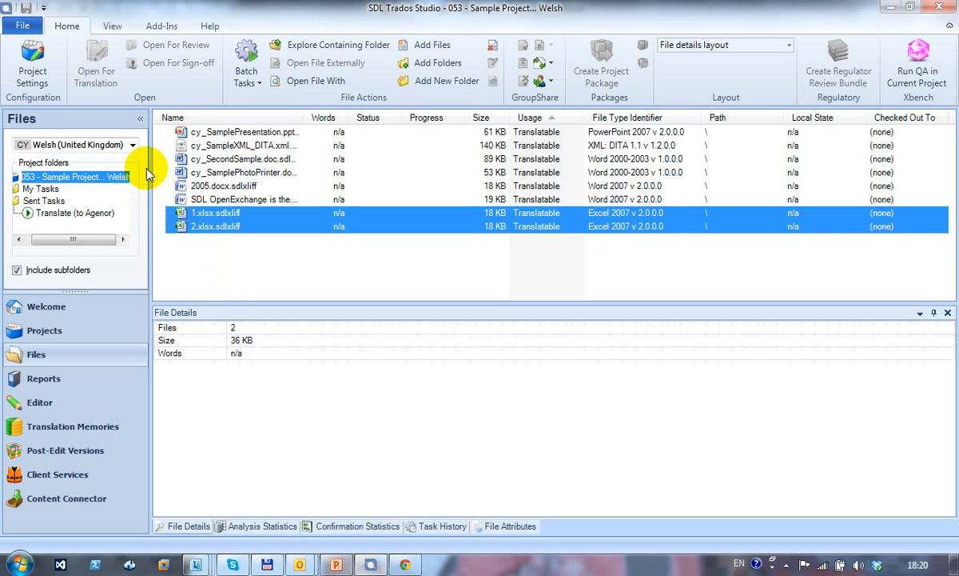
click(132, 144)
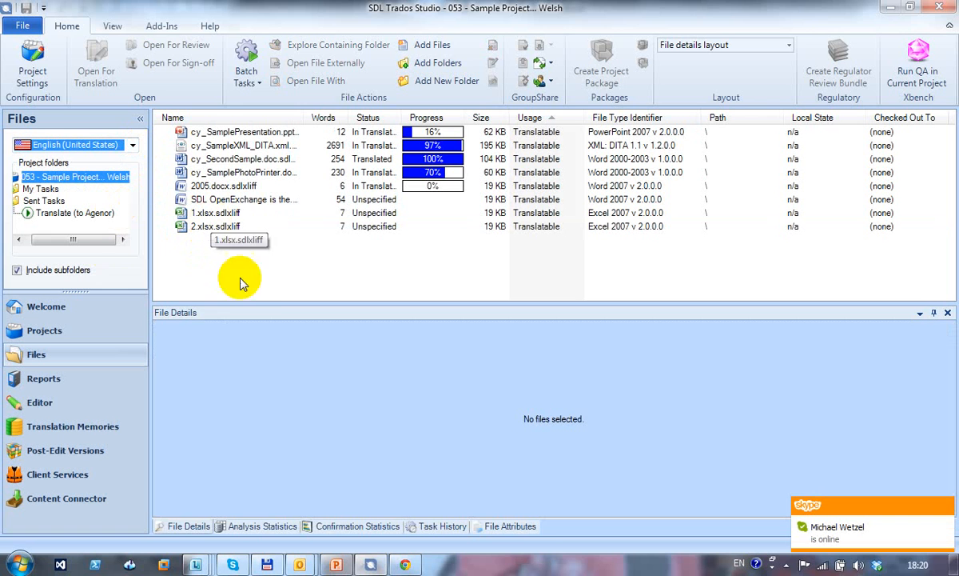
mouse_move(270, 297)
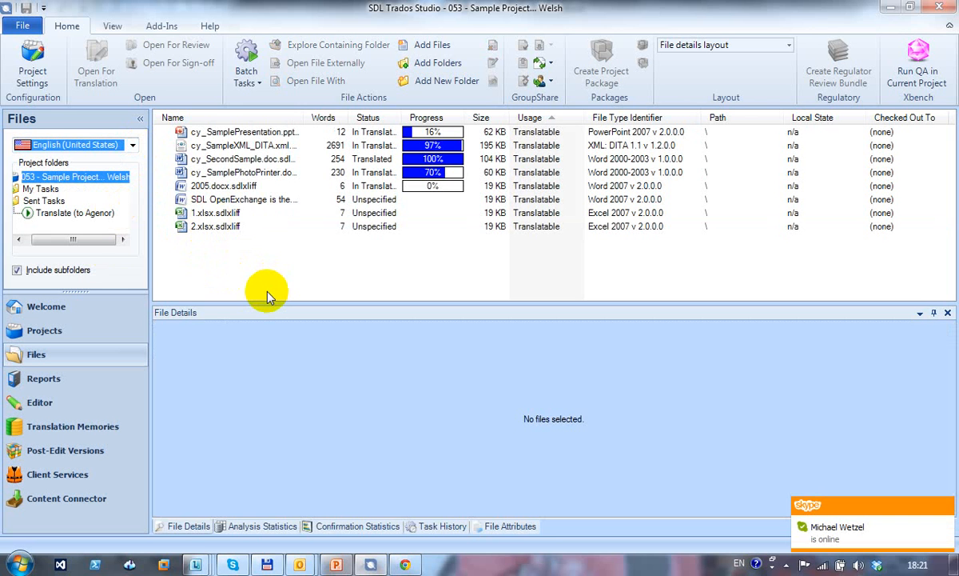
- Show 1.xlsx.sdlxliff details in the English (United States) list: 7 words, 19 KB, original 1.xlsx
click(214, 213)
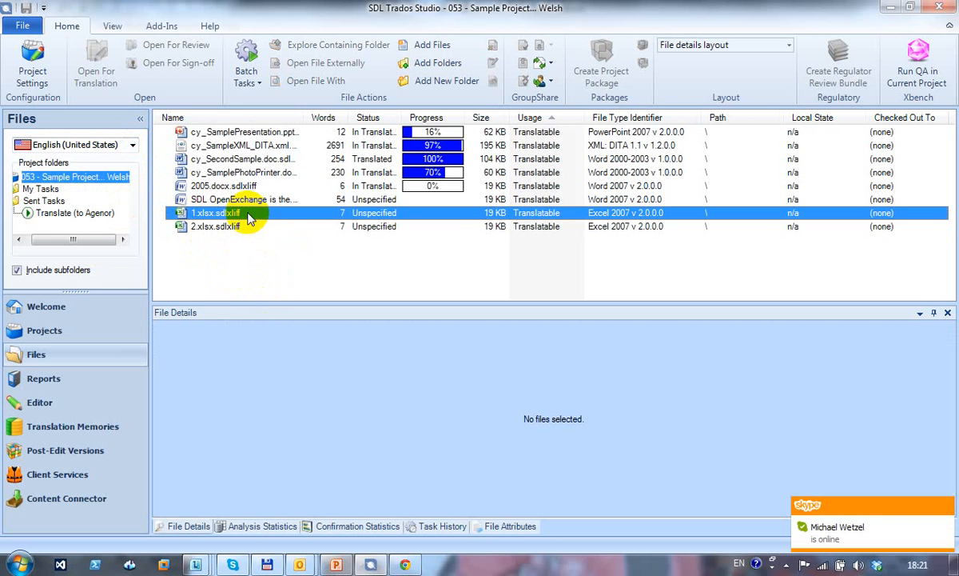
click(214, 212)
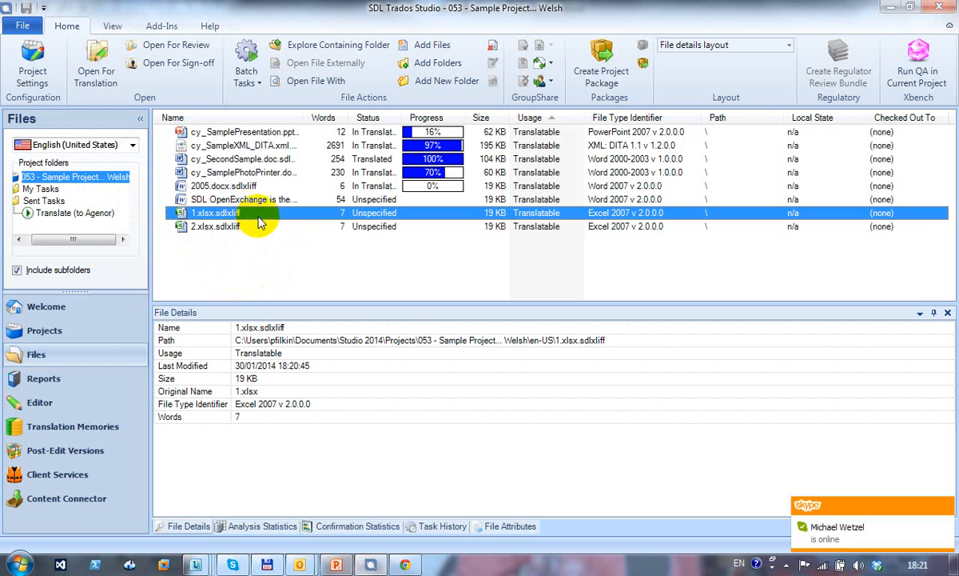